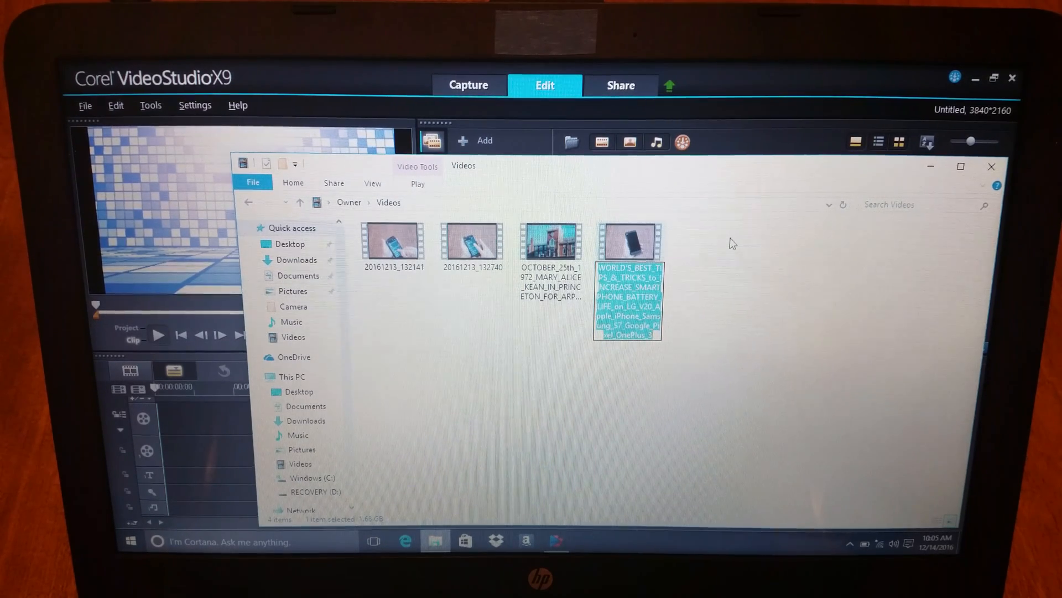
- Select the WORLD'S_BEST_TIPS battery-life video and bring up its Open with menu
left_click(731, 244)
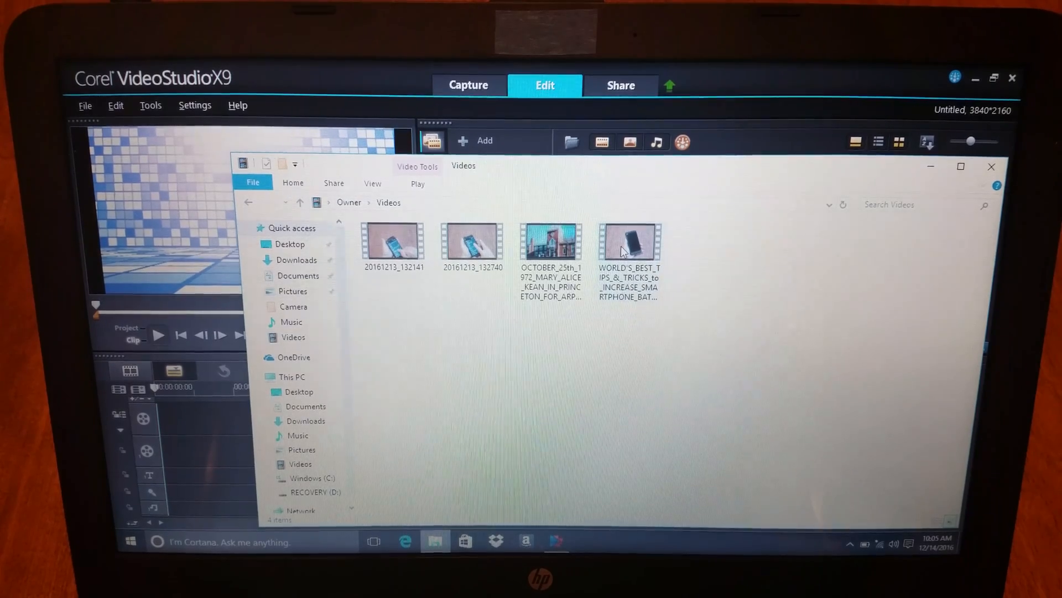
right_click(628, 241)
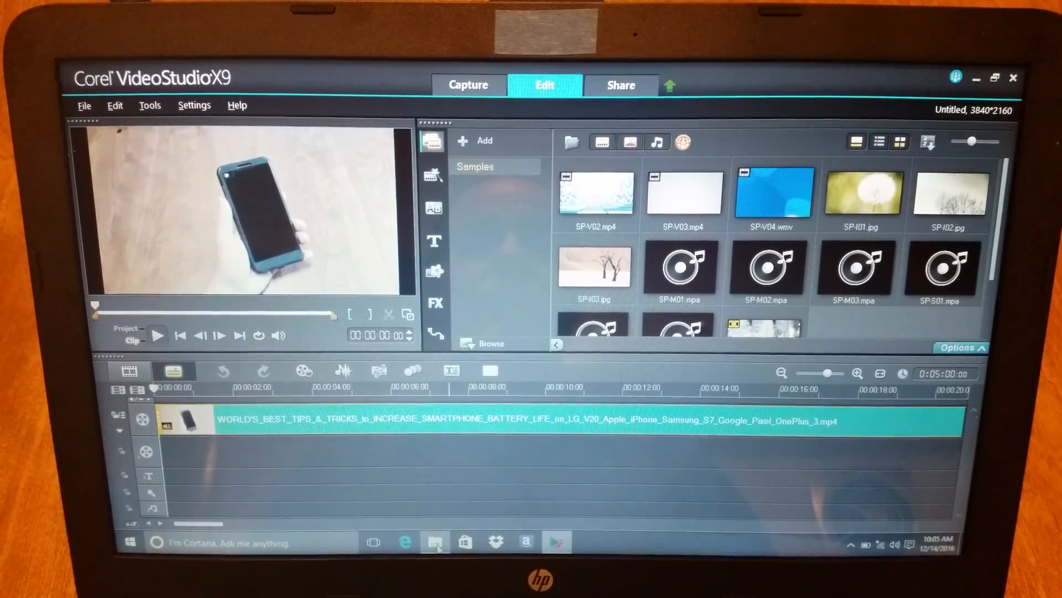
- Send clips 20161213_132141 and 20161213_132740 from the Videos folder to Corel VideoStudio
left_click(434, 541)
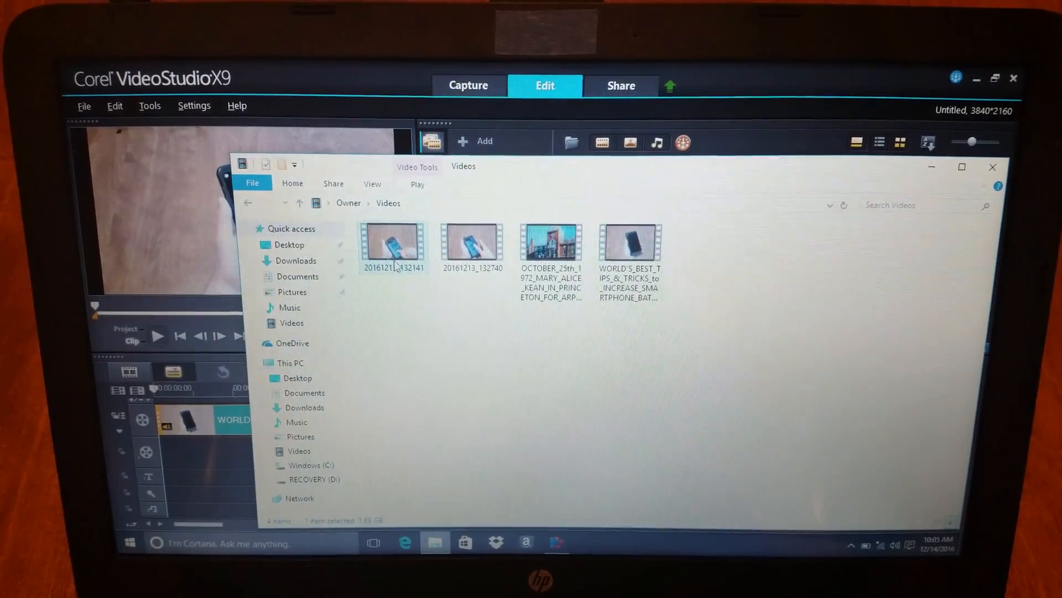
right_click(392, 241)
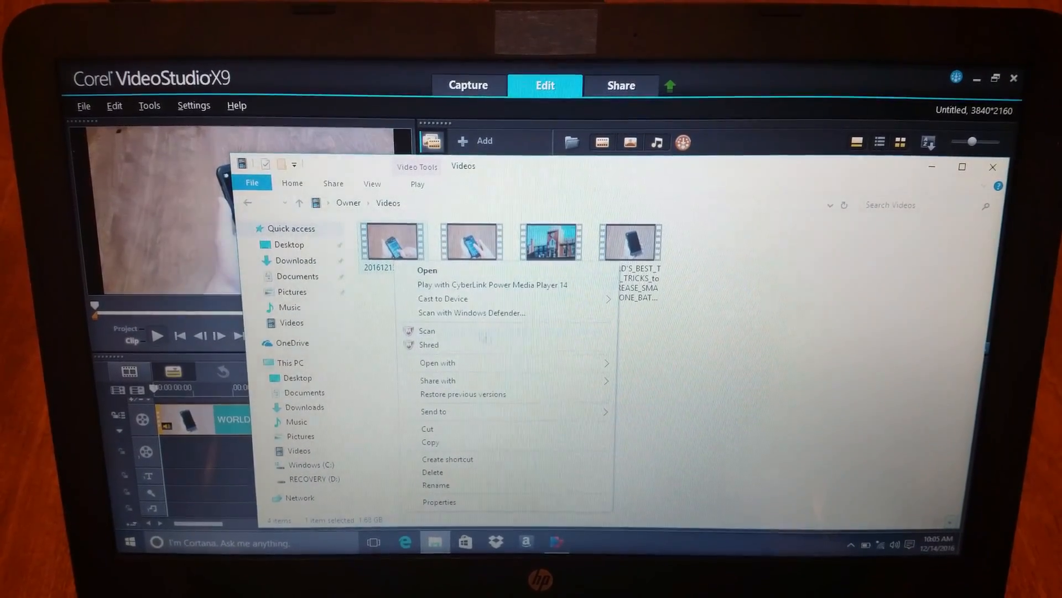
left_click(438, 362)
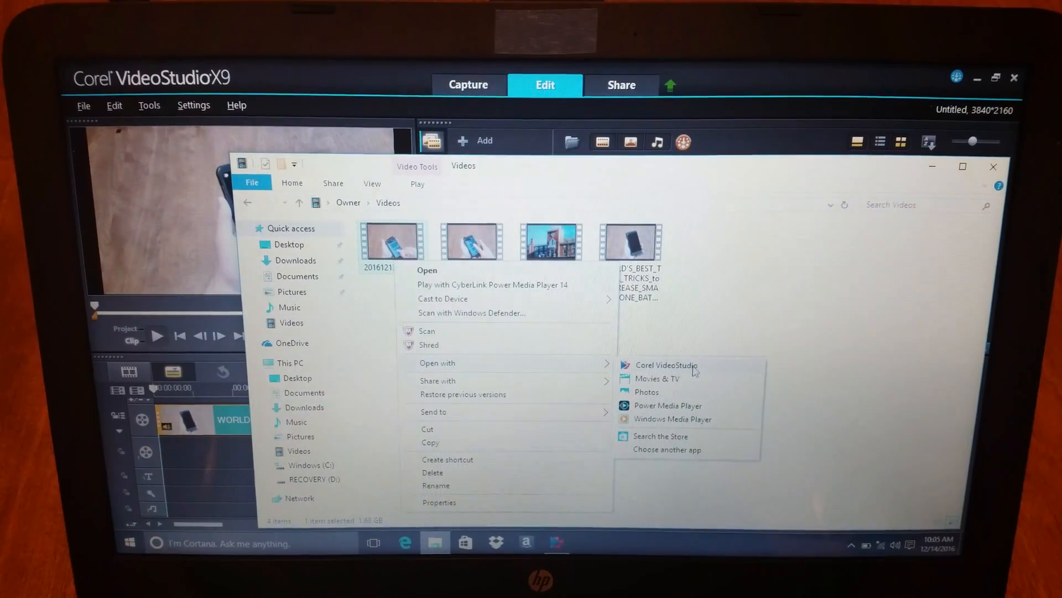
left_click(668, 365)
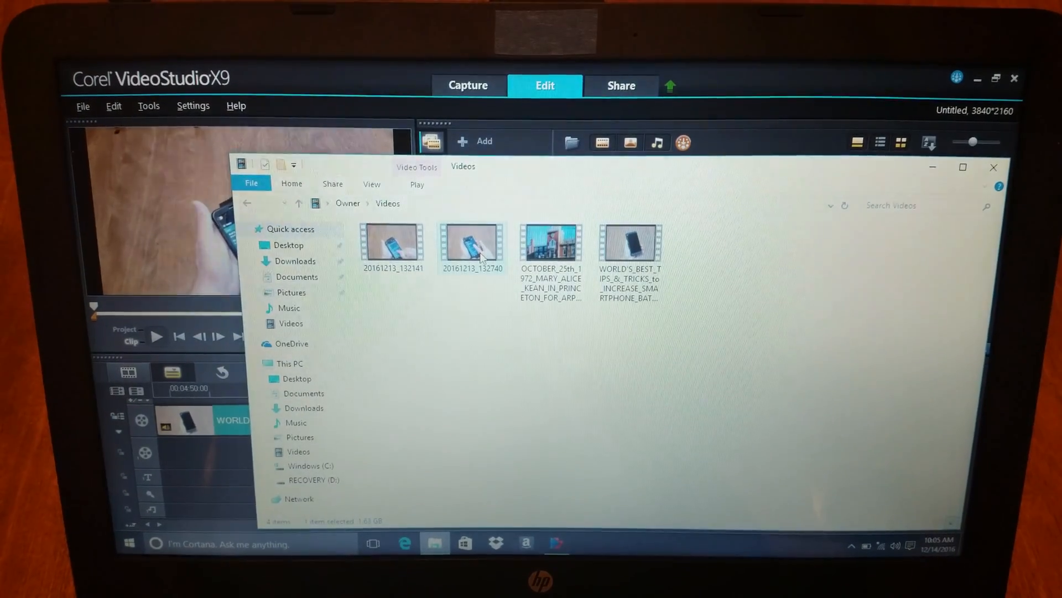
right_click(472, 244)
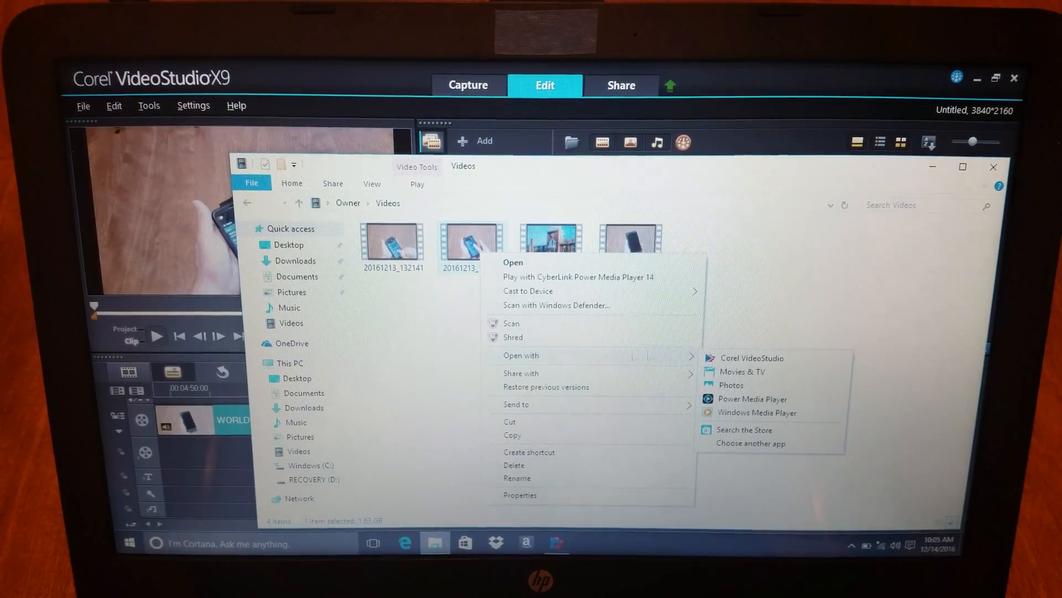
left_click(753, 358)
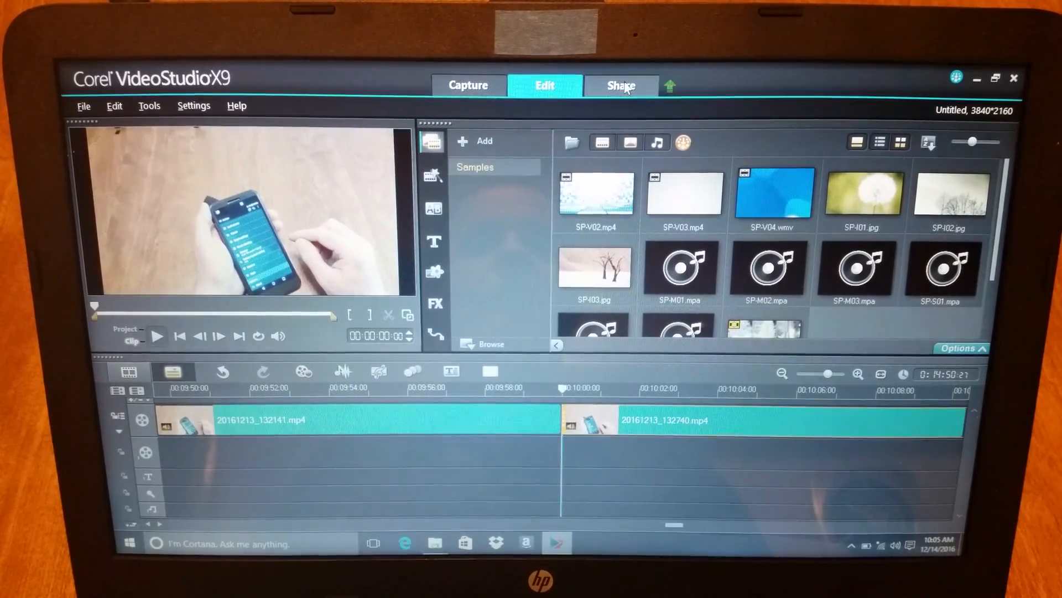
- Switch to the Share tab and pick Computer with MPEG-4 output
left_click(620, 86)
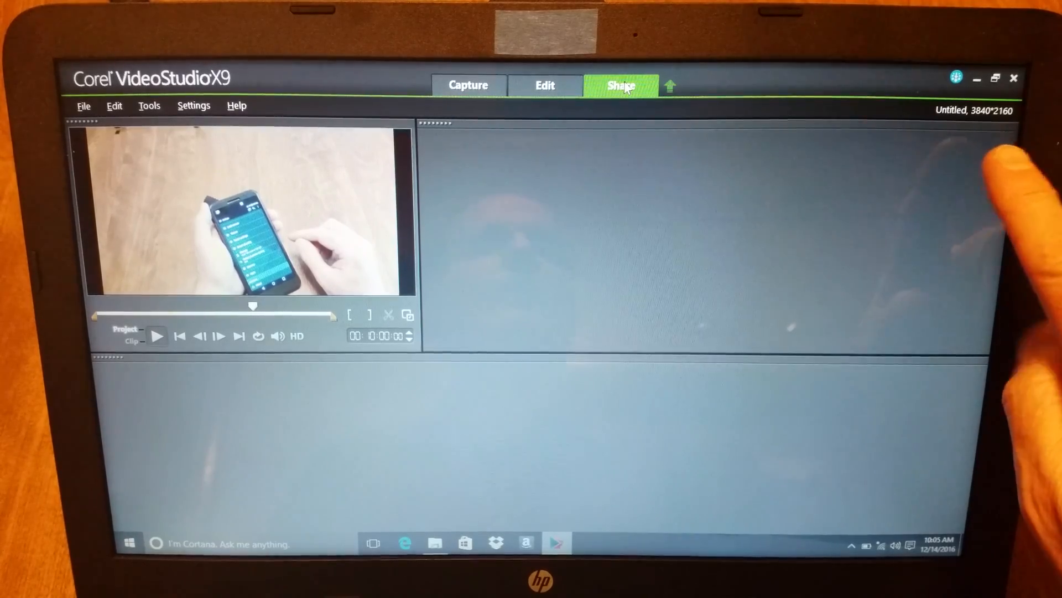
left_click(621, 85)
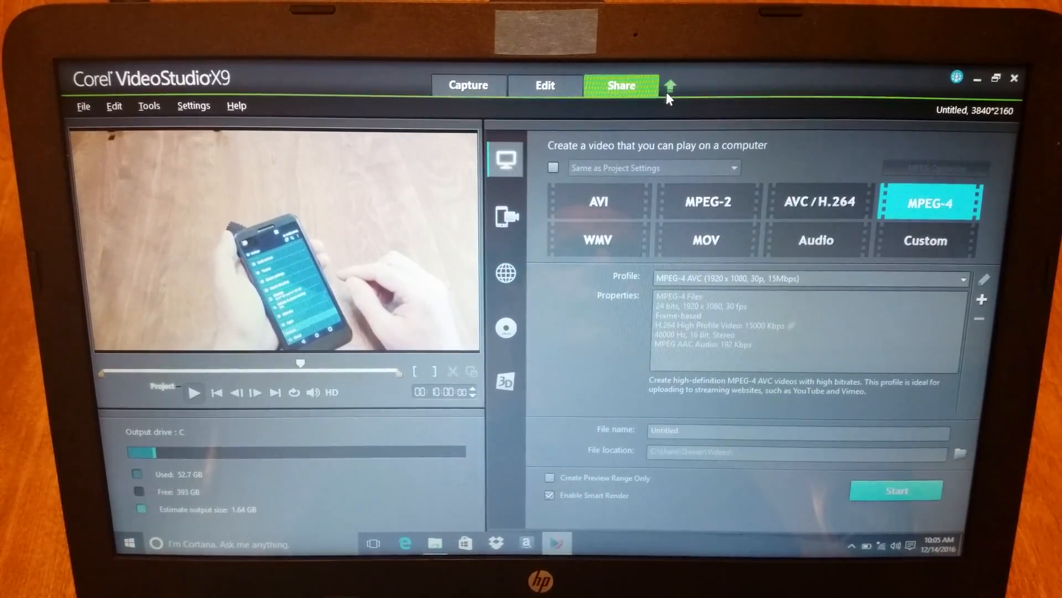
mouse_move(932, 176)
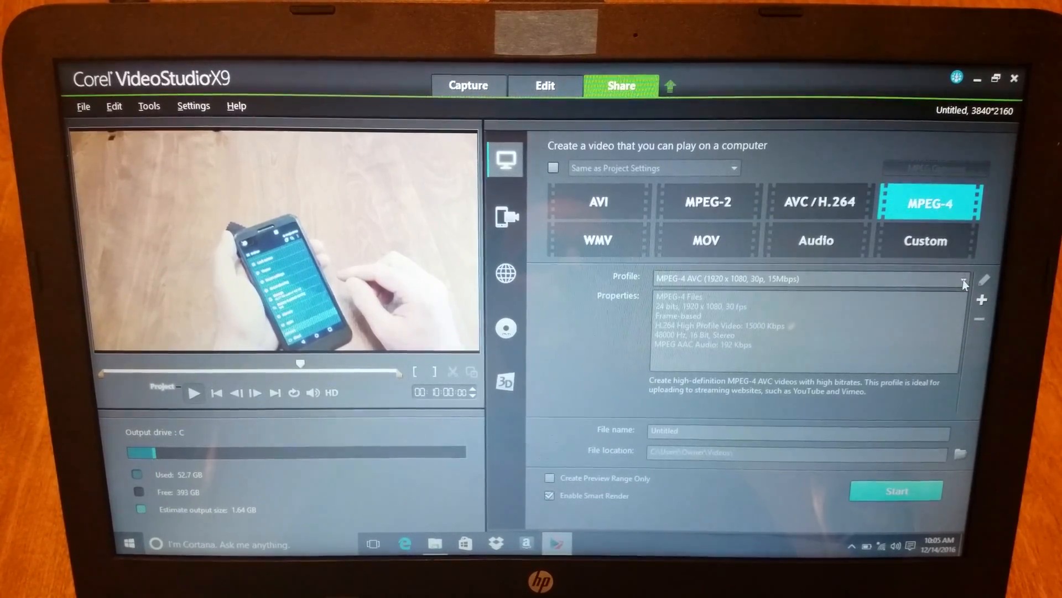
- Choose the MPEG-4 AVC 4K (3840 x 2160, 30p, 40Mbps) profile
left_click(964, 278)
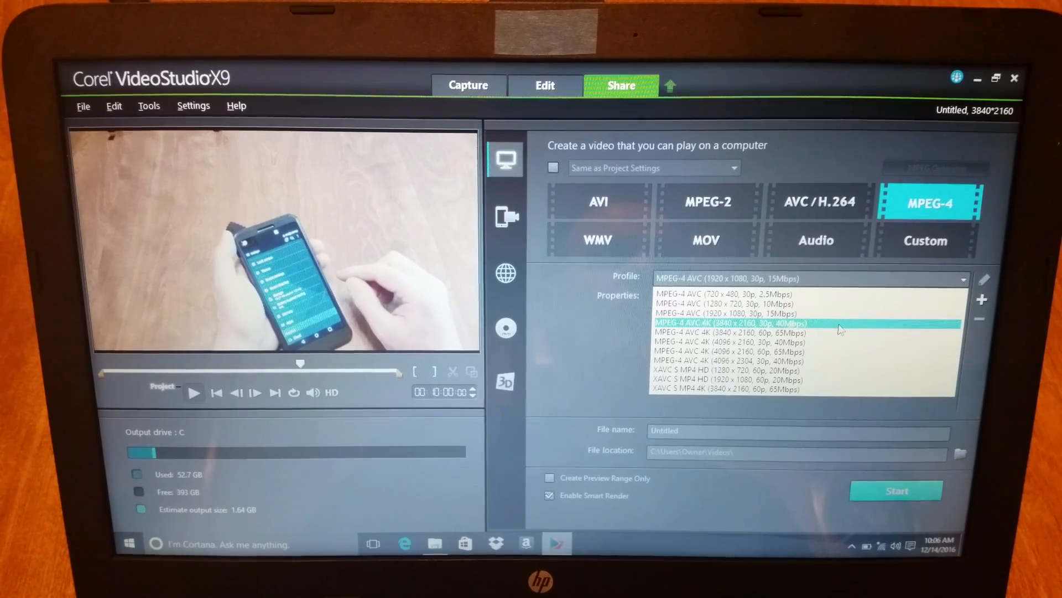
left_click(729, 323)
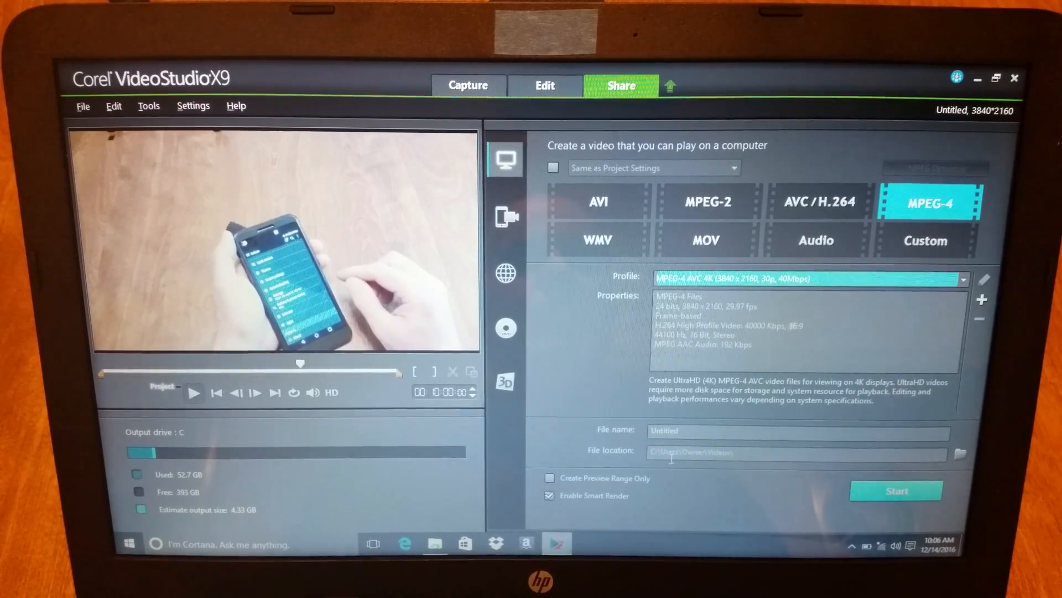
mouse_move(690, 452)
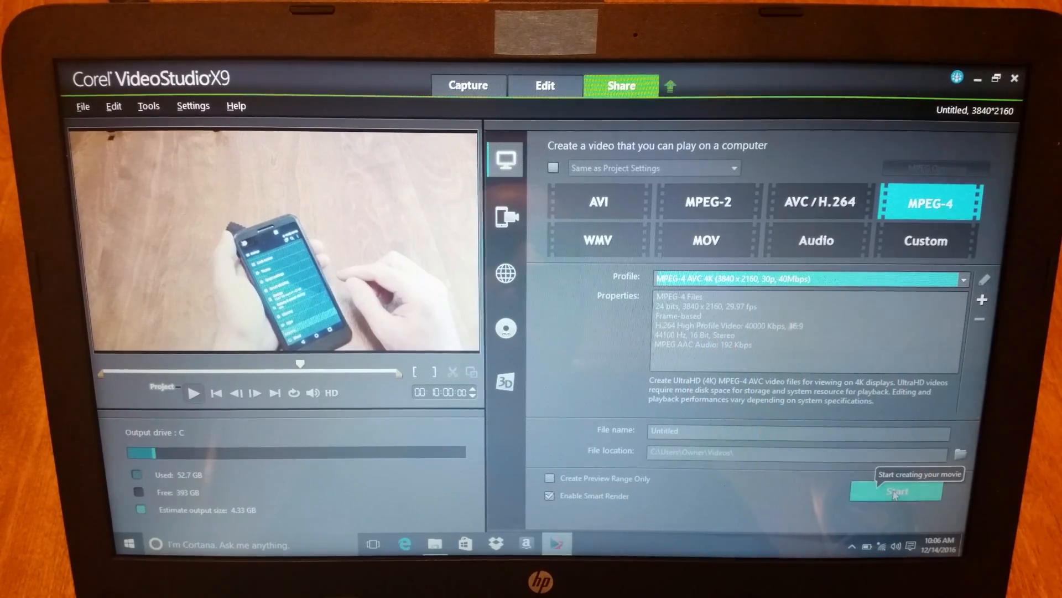
- Start rendering the project as a 4K MPEG-4 AVC file
left_click(896, 492)
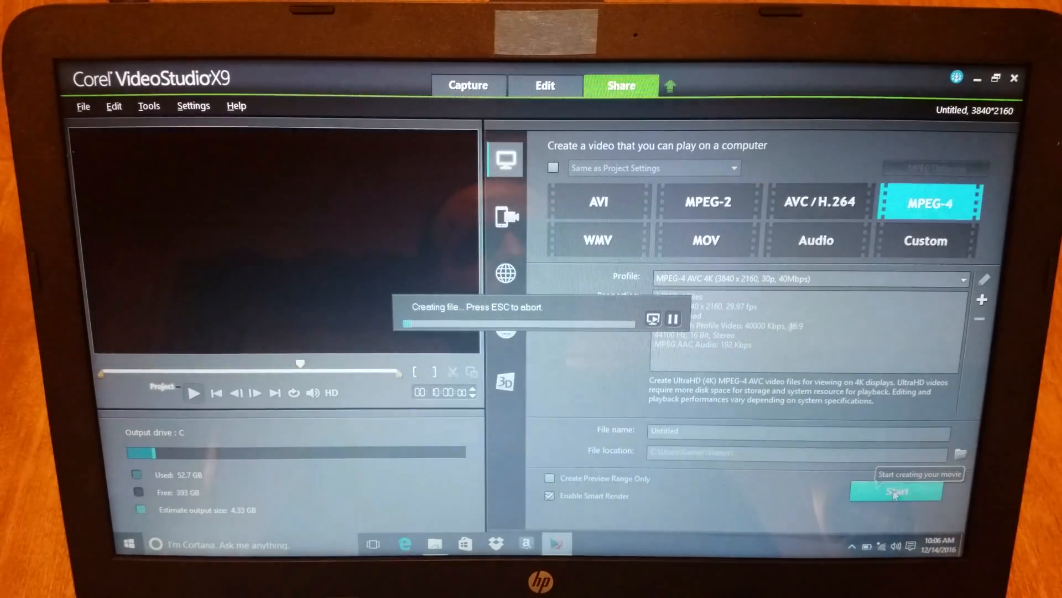